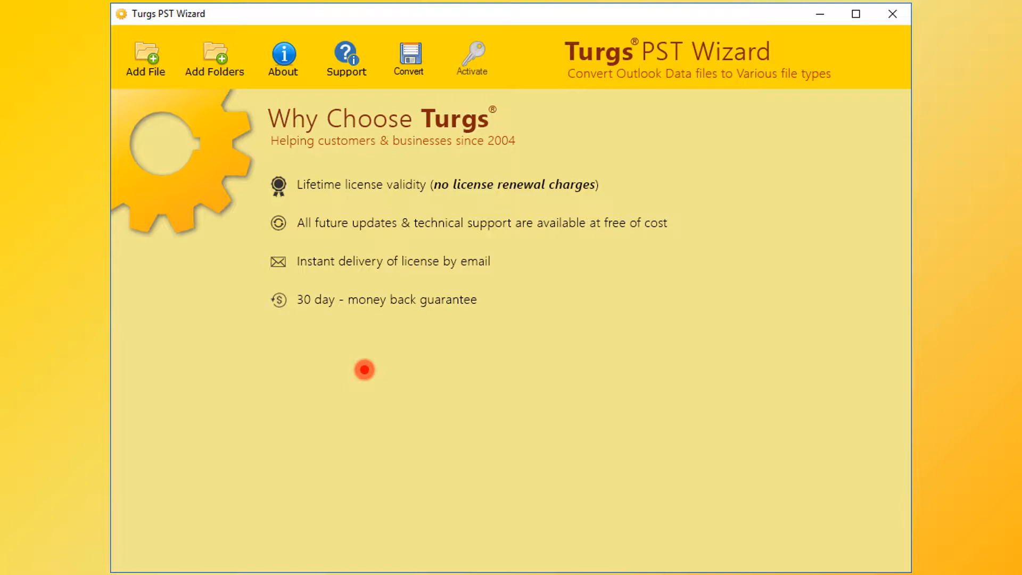
mouse_move(345, 342)
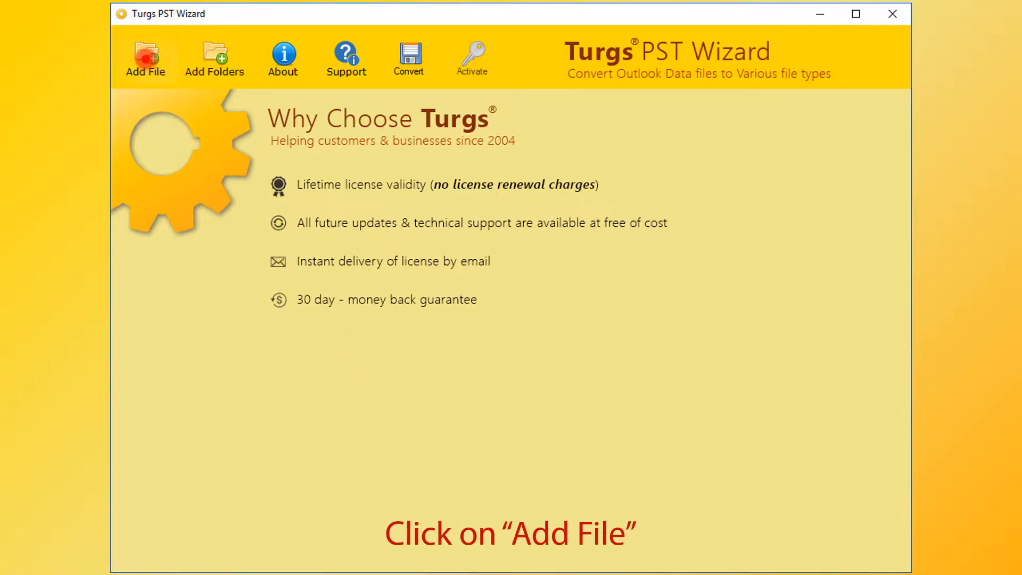
Step: Open the Add File picker at the PST Files folder on drive F
left_click(145, 59)
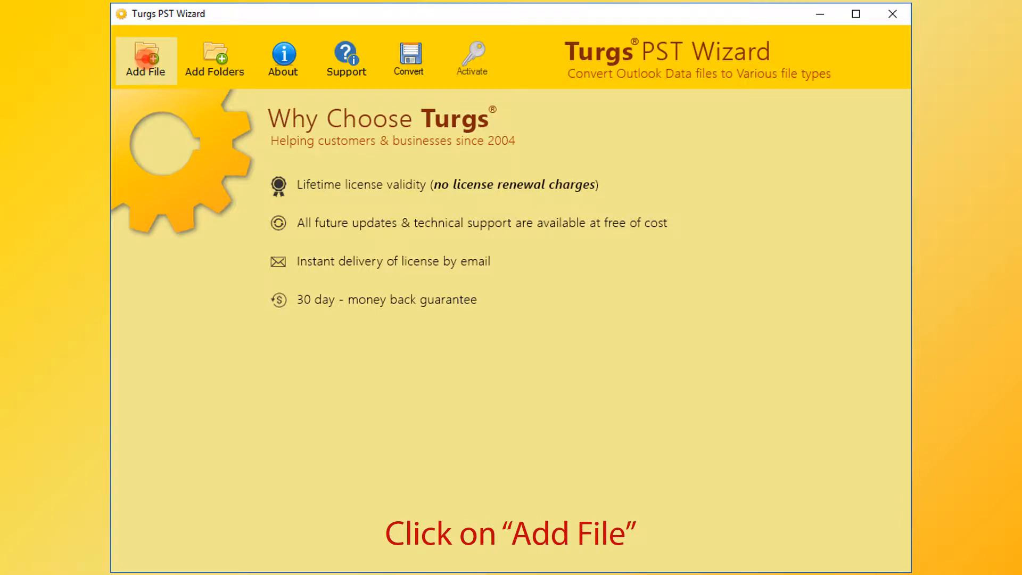
left_click(144, 61)
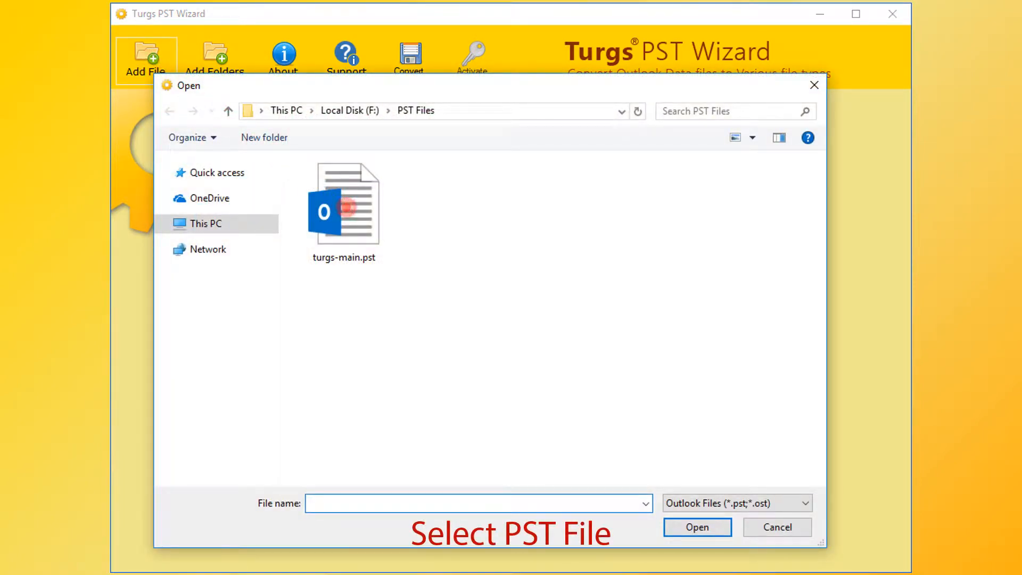
Step: Open turgs-main.pst to load its mailbox folder tree
left_click(345, 203)
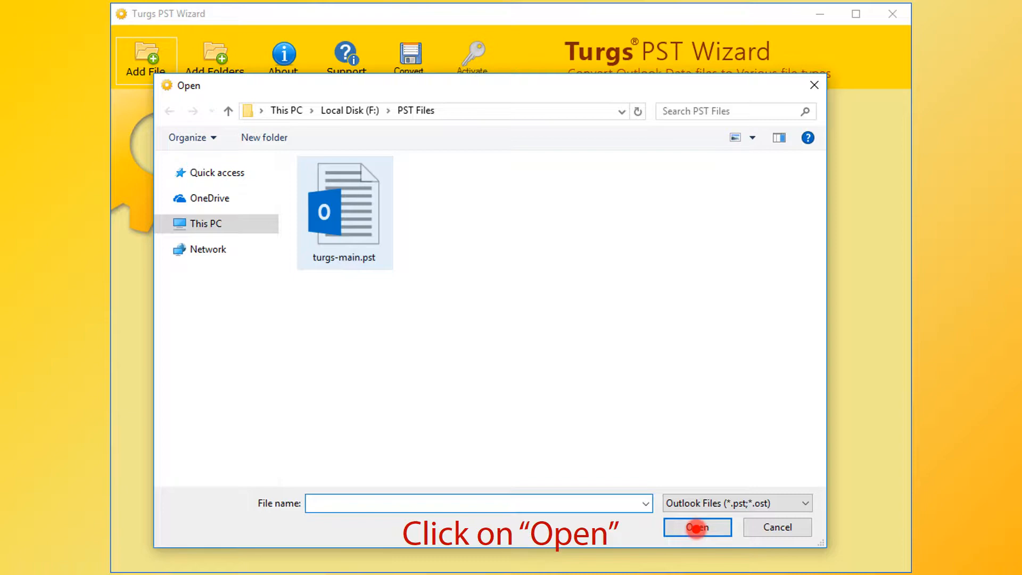
left_click(697, 526)
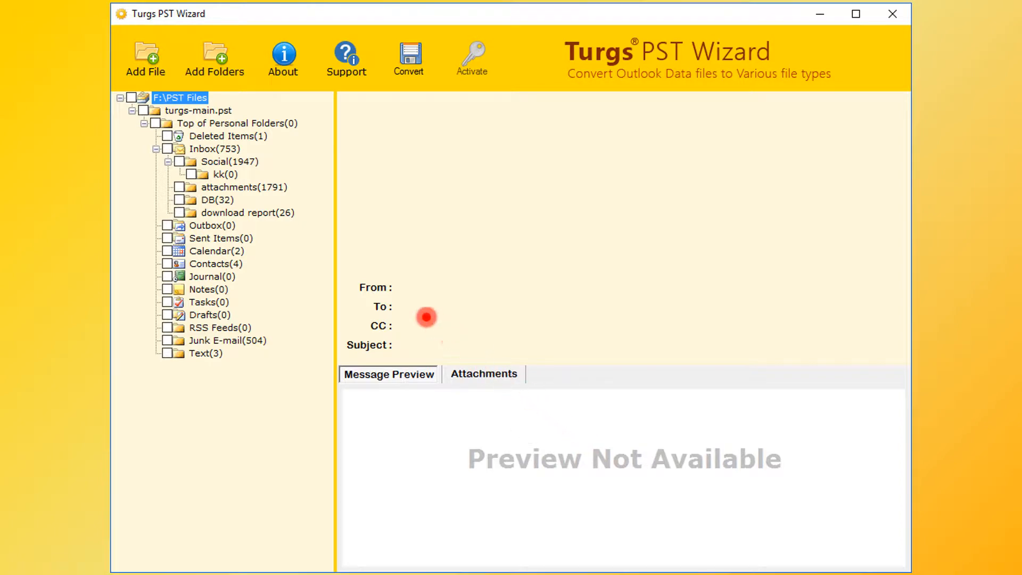
Step: Select the Inbox folder to list its 753 messages
left_click(212, 149)
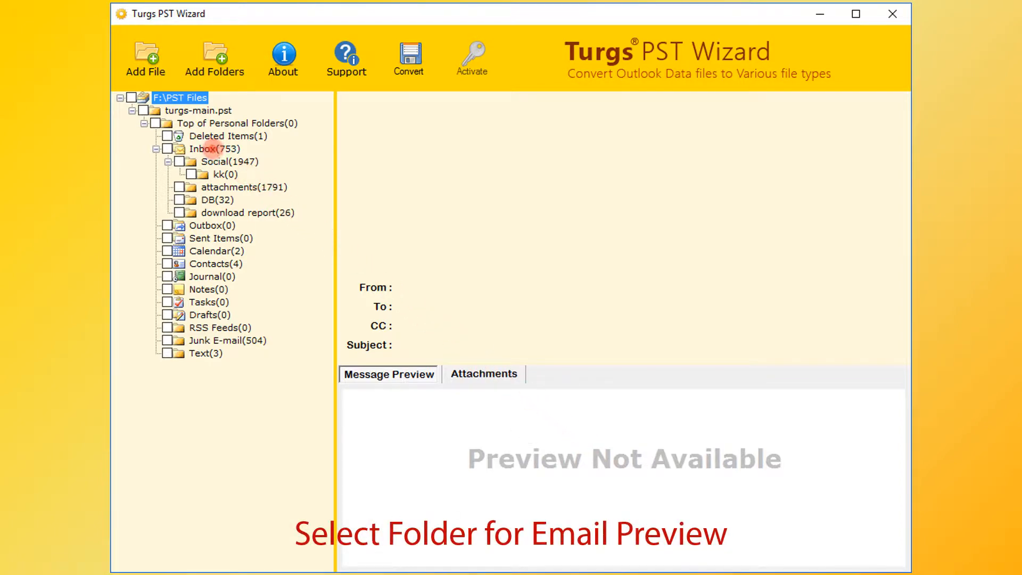
left_click(205, 149)
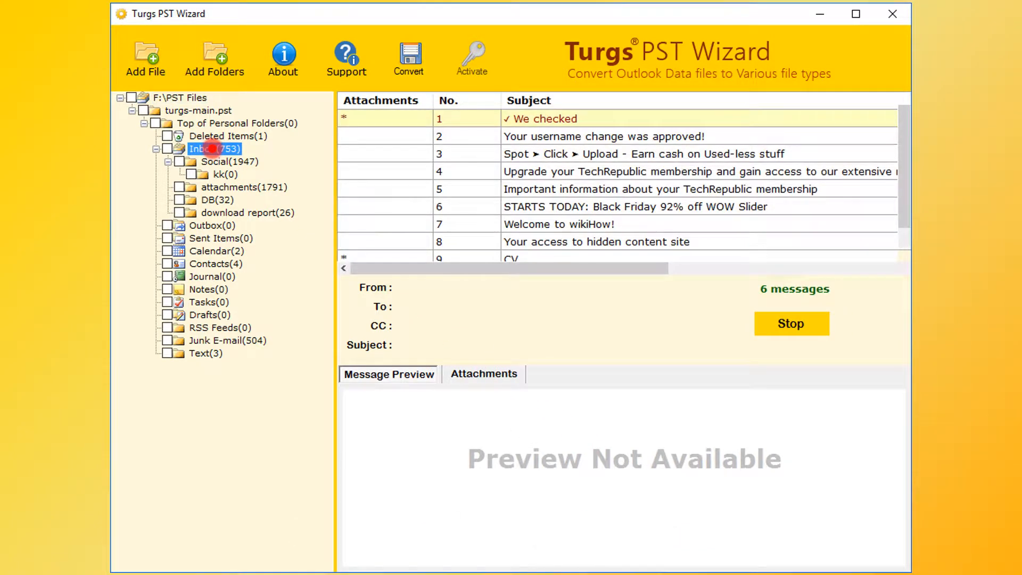
left_click(213, 148)
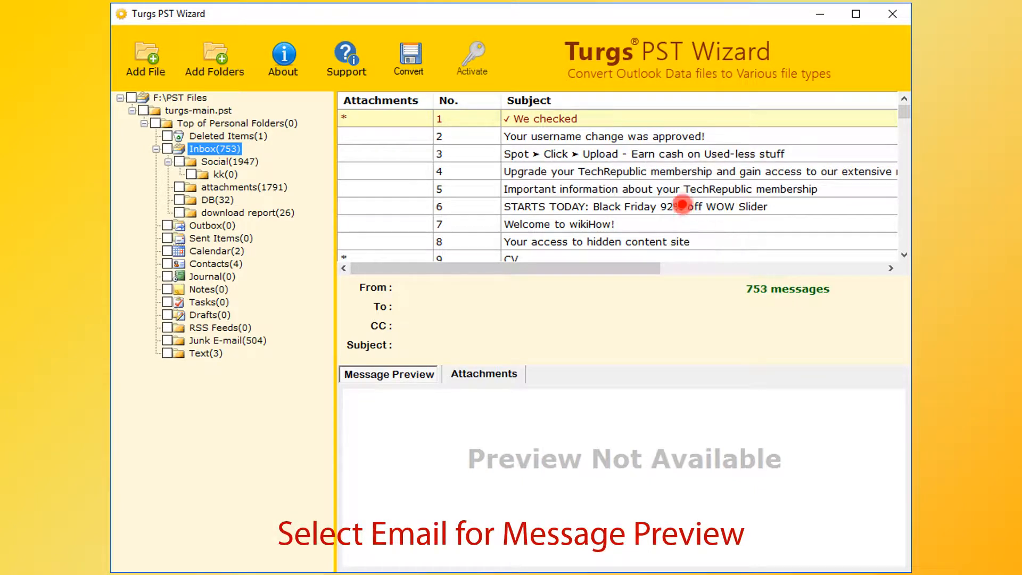
Step: Preview 'We checked', view its two attached images, then return to its body
left_click(541, 118)
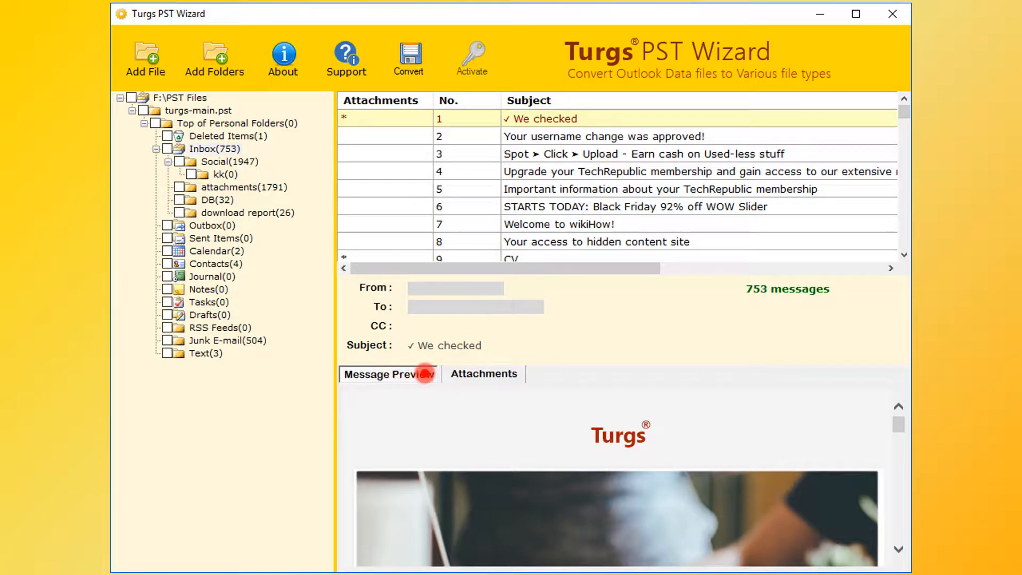
left_click(483, 374)
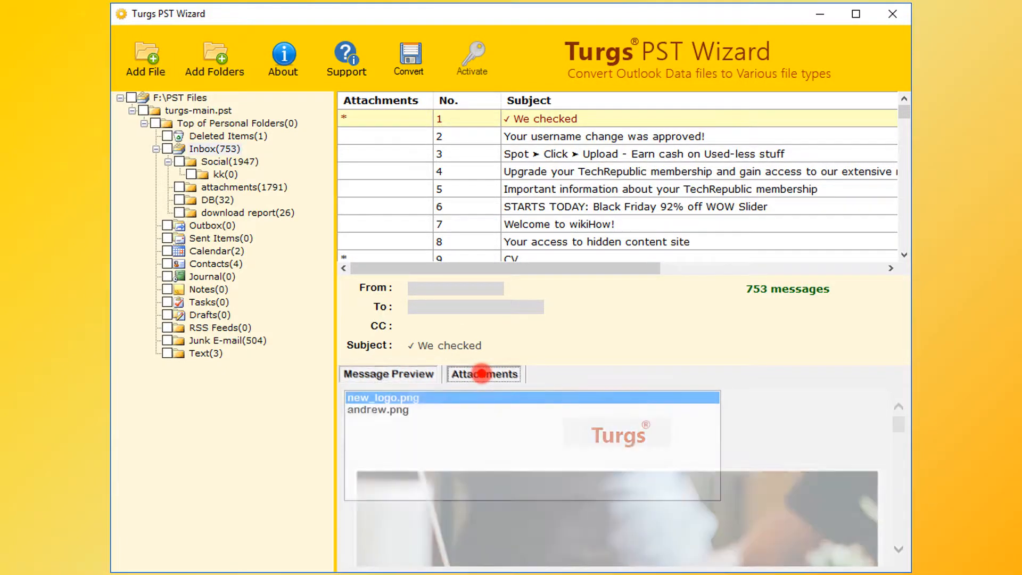
left_click(484, 374)
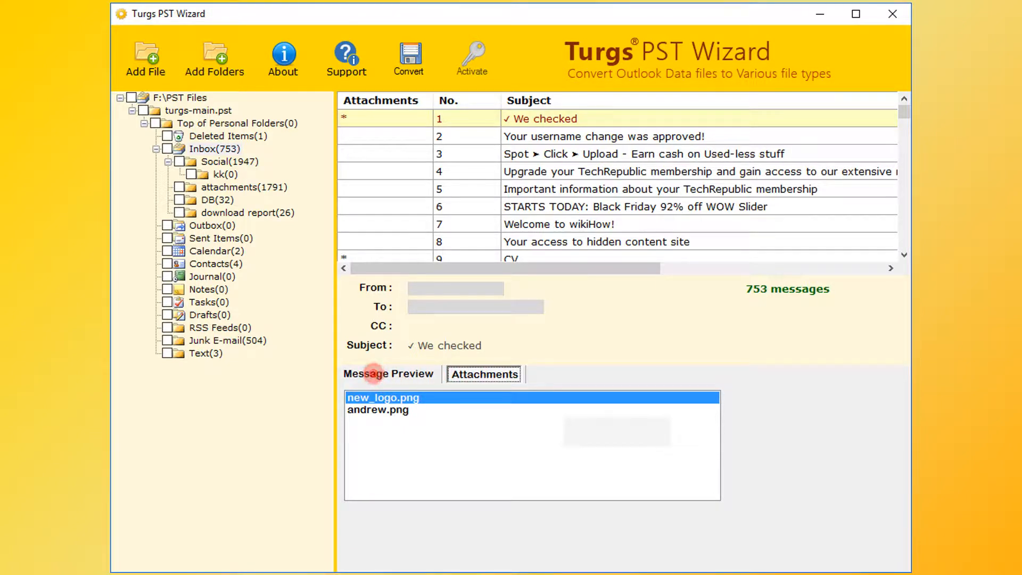
left_click(388, 374)
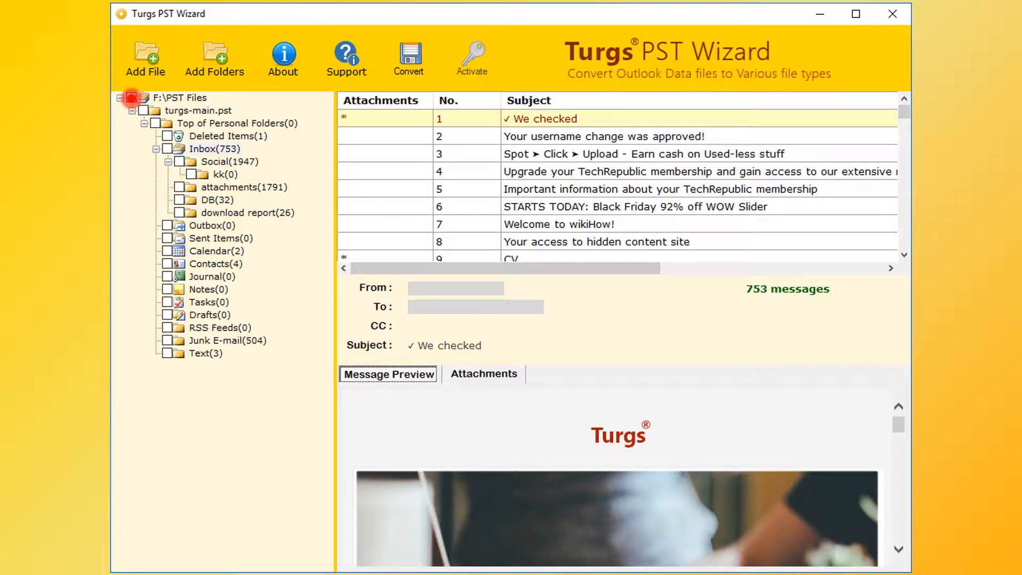
Step: Check the root F:\PST Files folder and open Convert's saving options
left_click(130, 98)
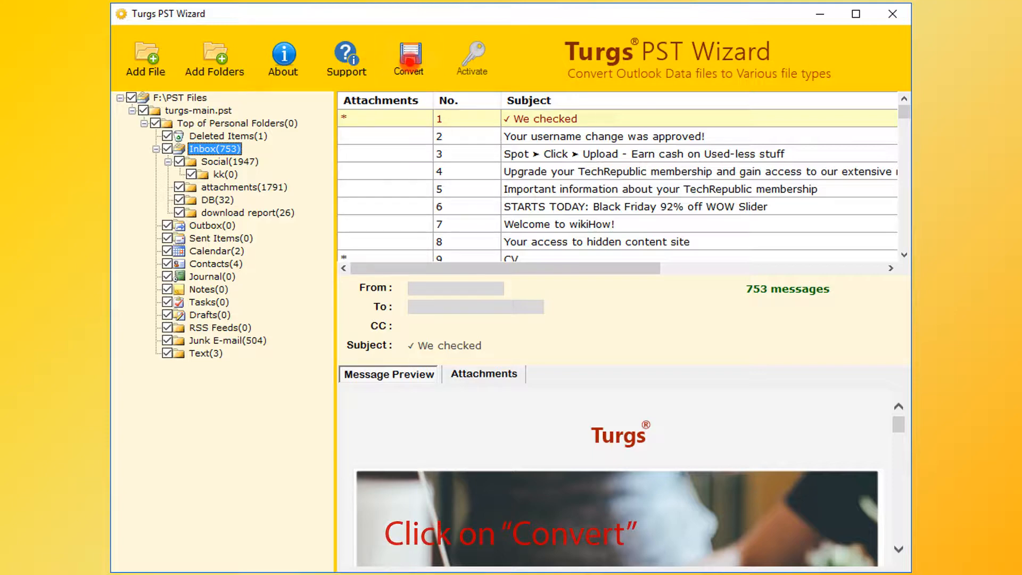
left_click(409, 59)
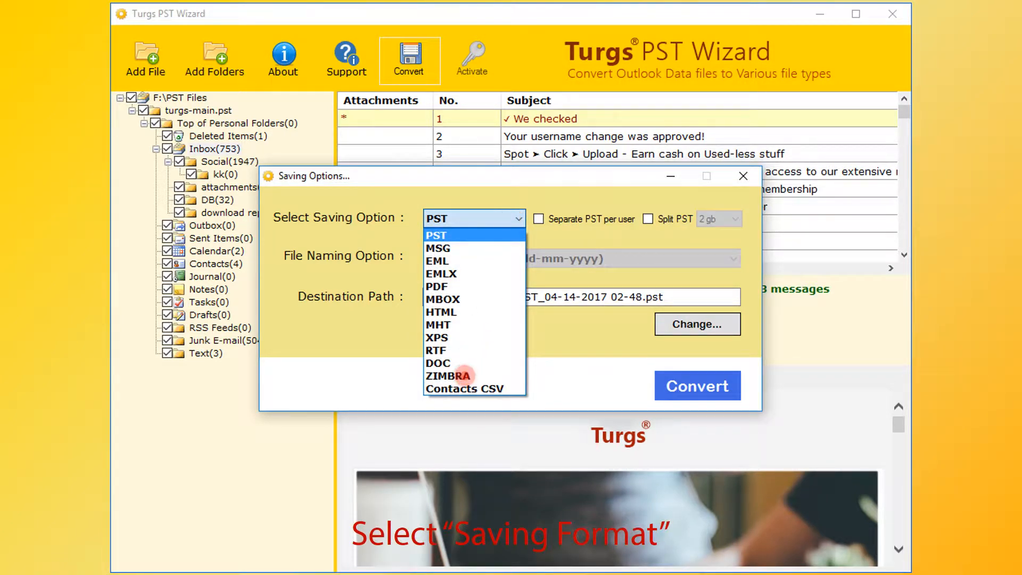
Step: Choose ZIMBRA as the saving format, with destination F:\Zimbra
left_click(448, 375)
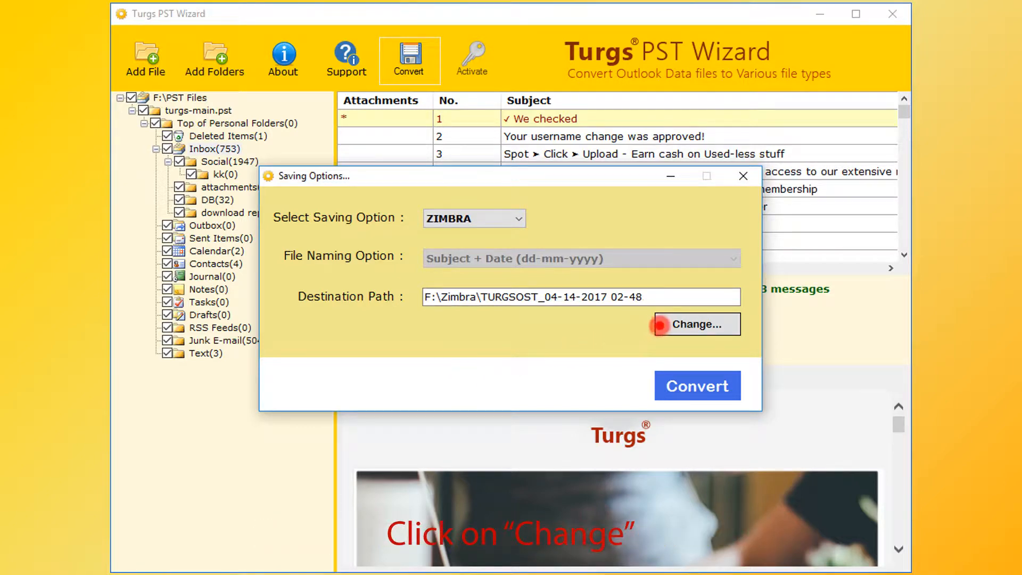
Step: Browse to the Zimbra folder on Local Disk (F:) and set it as destination
left_click(696, 325)
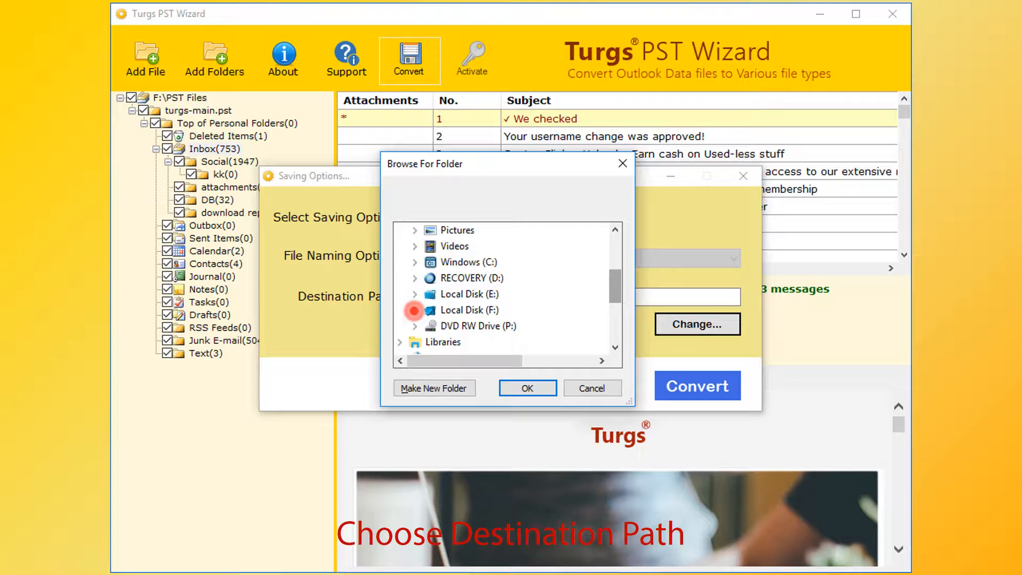
left_click(415, 309)
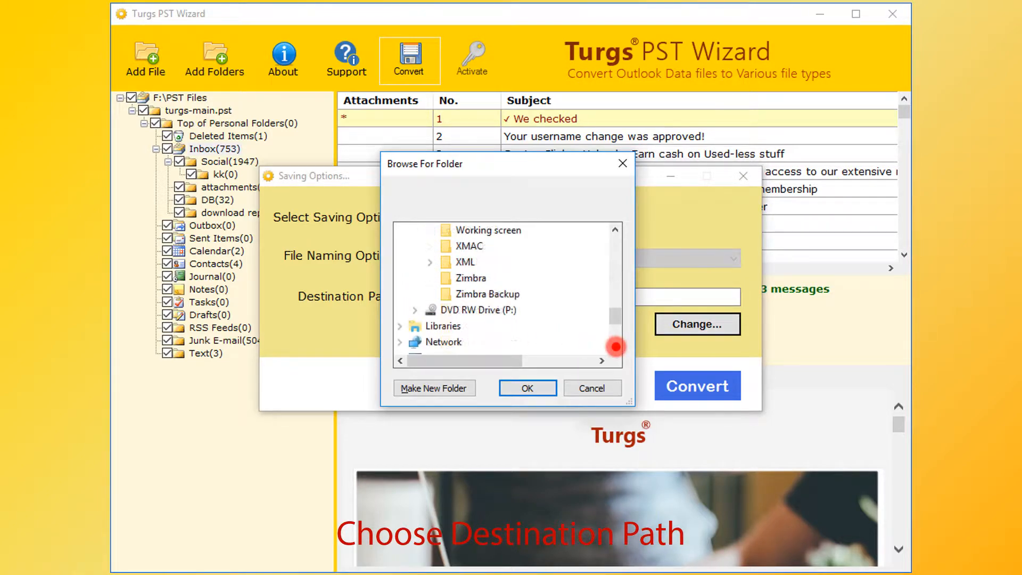
left_click(470, 278)
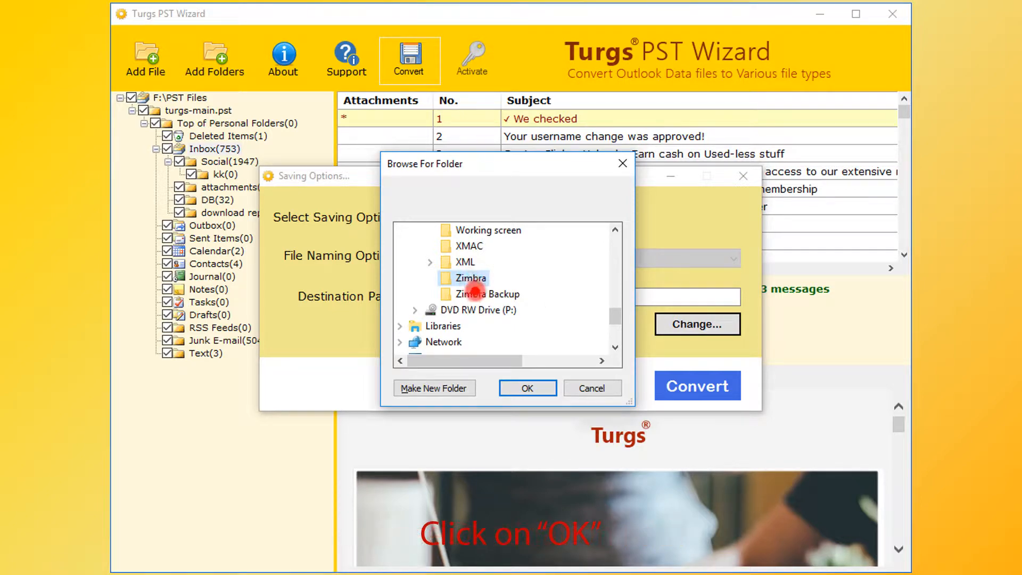
left_click(527, 388)
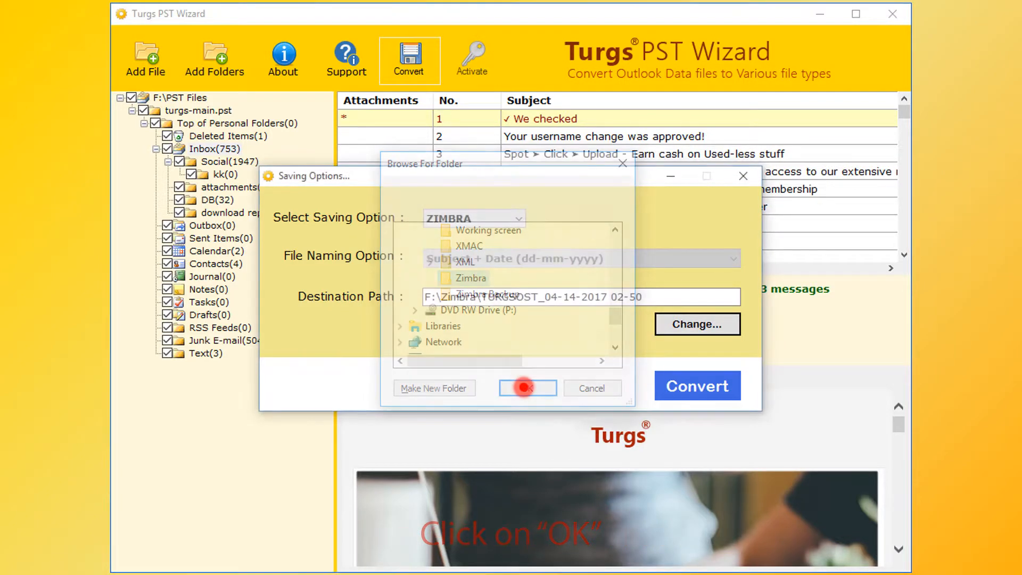
left_click(526, 388)
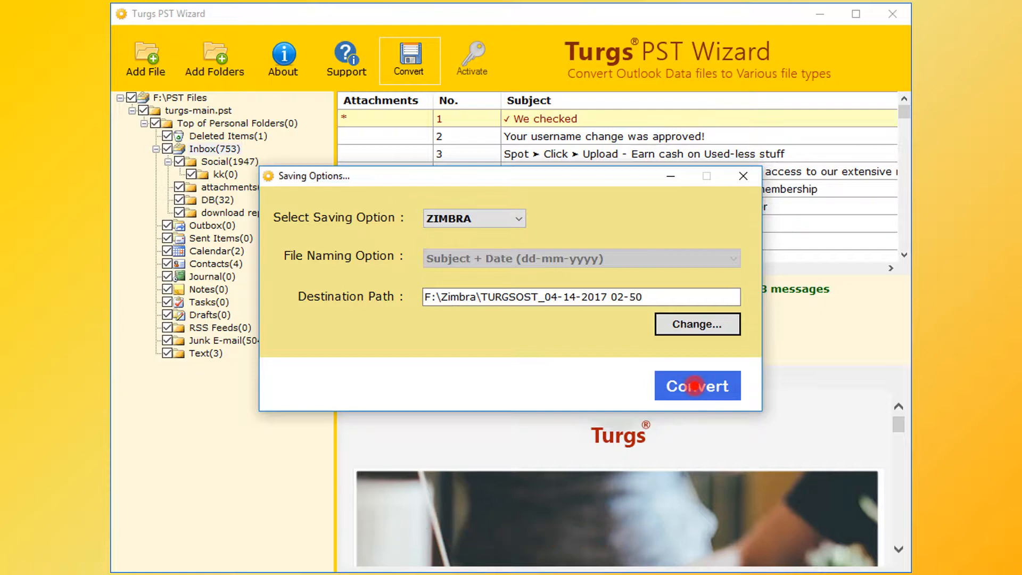
Step: Run the Zimbra conversion and dismiss the completion message
left_click(697, 385)
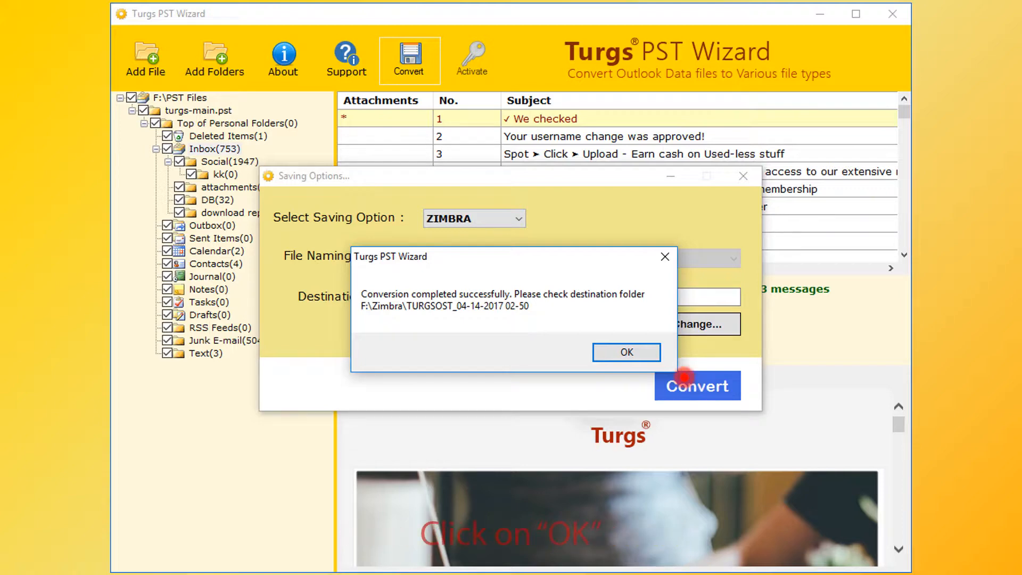
left_click(625, 352)
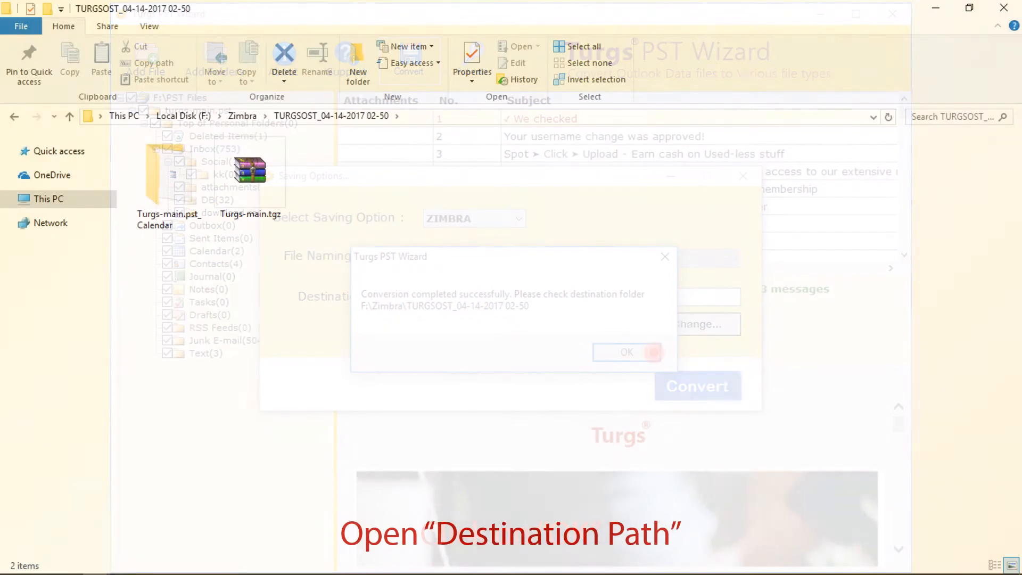
Step: Confirm Turgs-main.tgz is in the output folder and switch to Zimbra Desktop
left_click(626, 352)
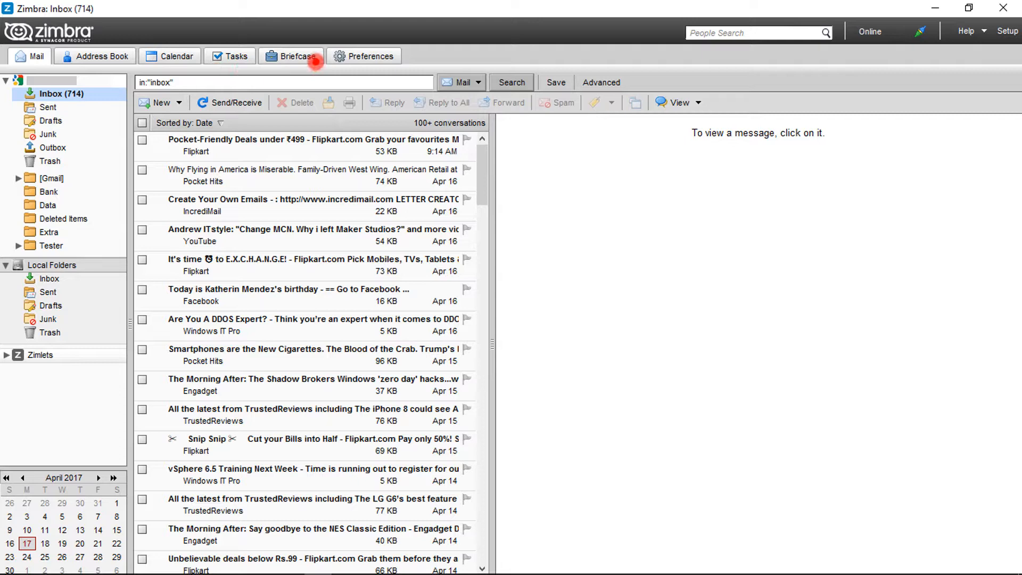
mouse_move(363, 56)
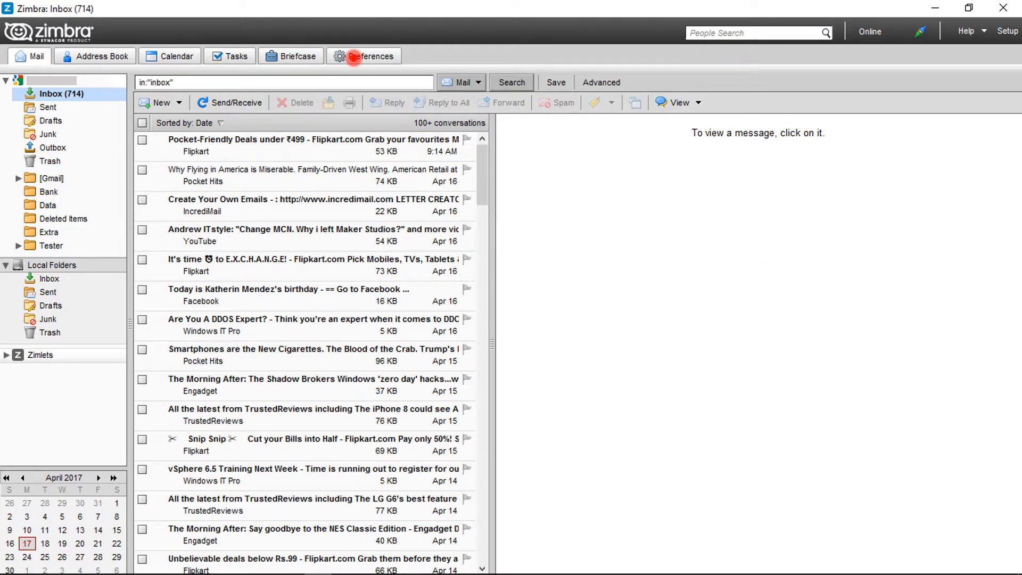
Step: Open Preferences and go to Local Folders' Import / Export page
left_click(370, 56)
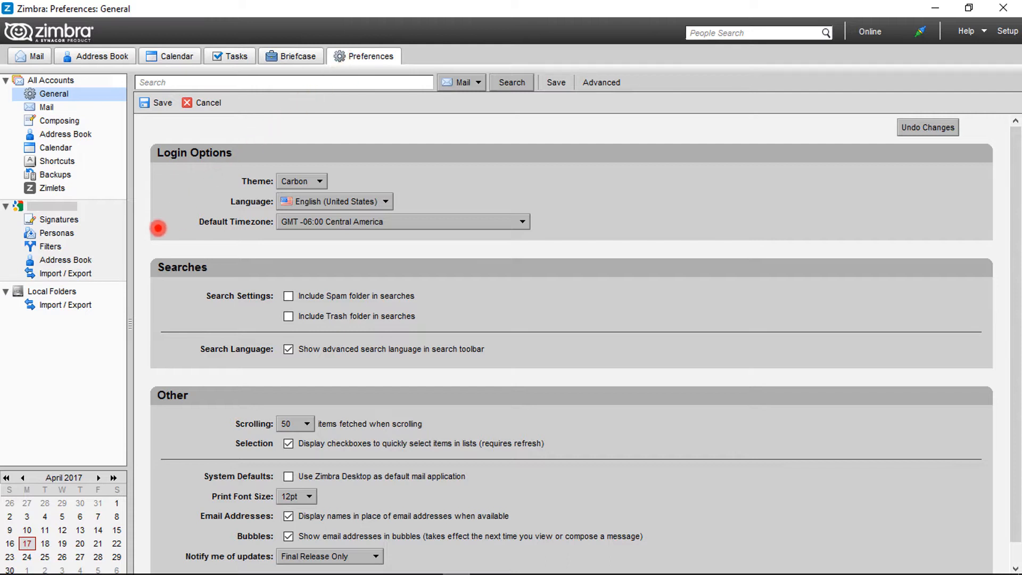
left_click(65, 305)
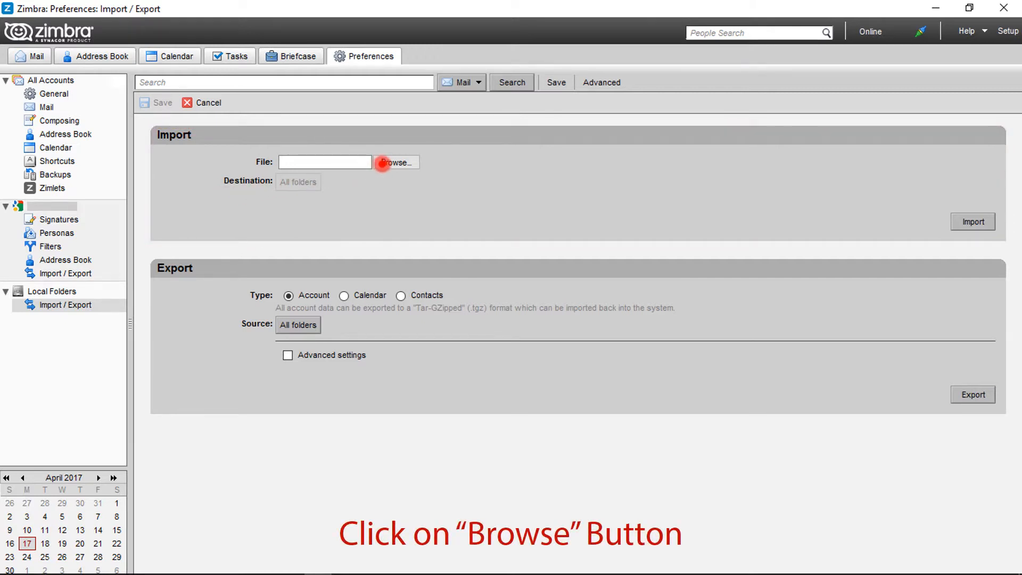
Step: Choose Turgs-main.tgz as the import file and start importing into Local Folders
left_click(394, 161)
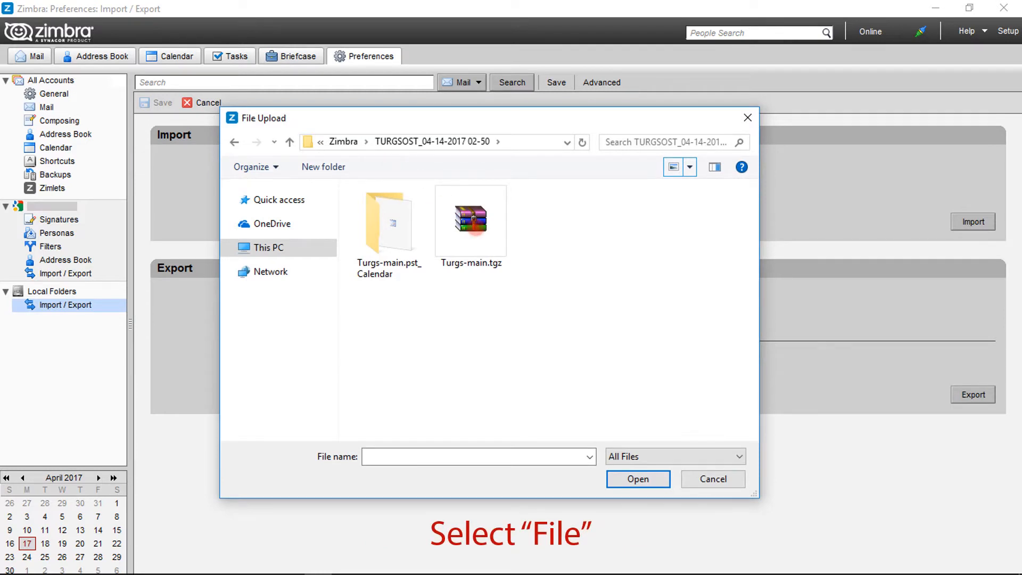
left_click(470, 220)
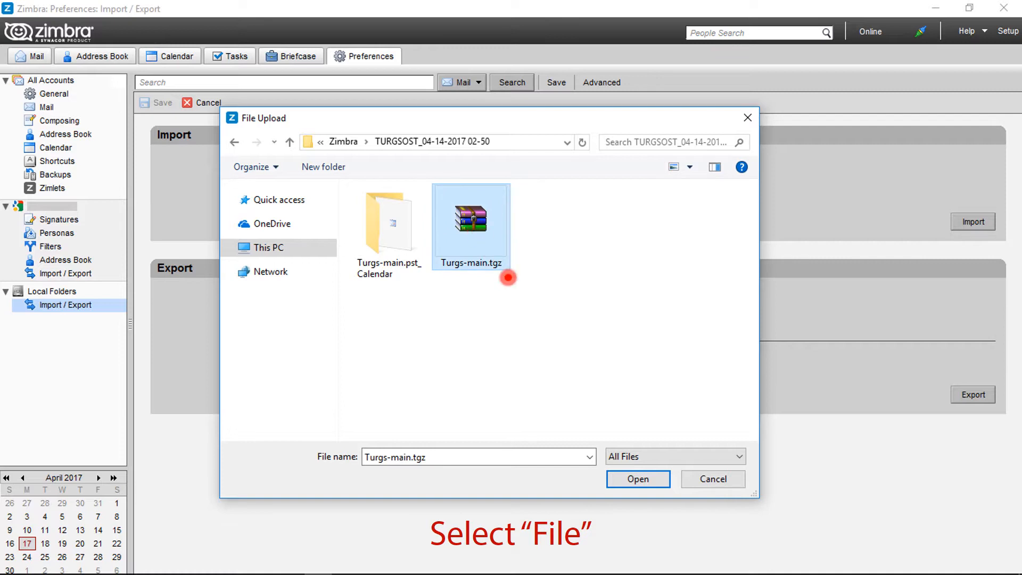
left_click(637, 479)
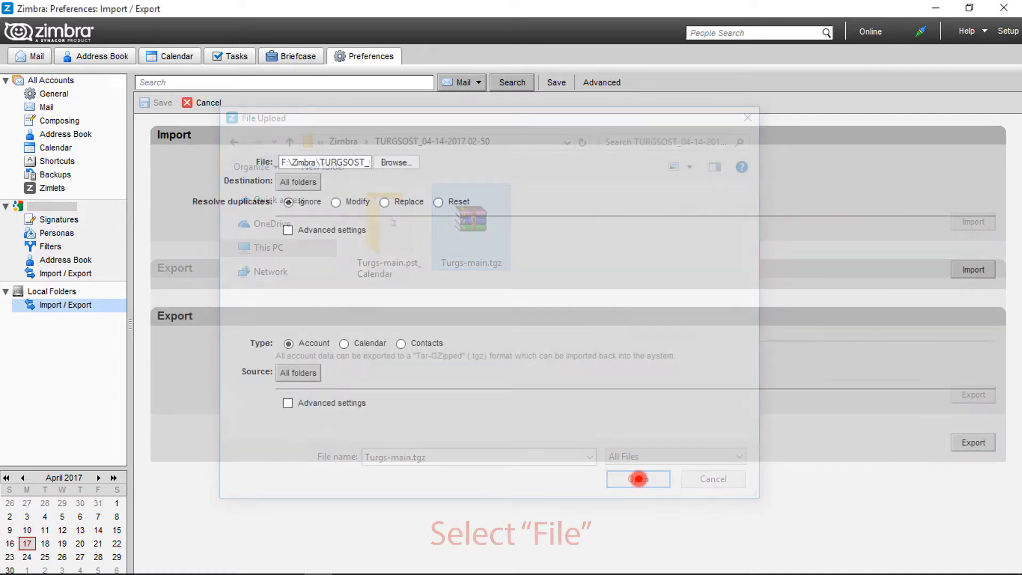
left_click(636, 478)
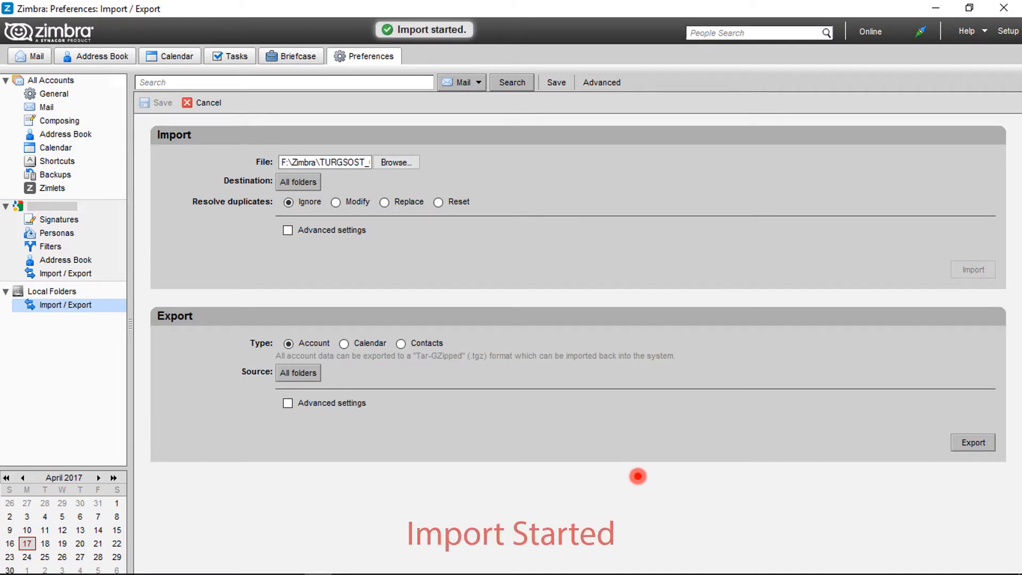
mouse_move(508, 65)
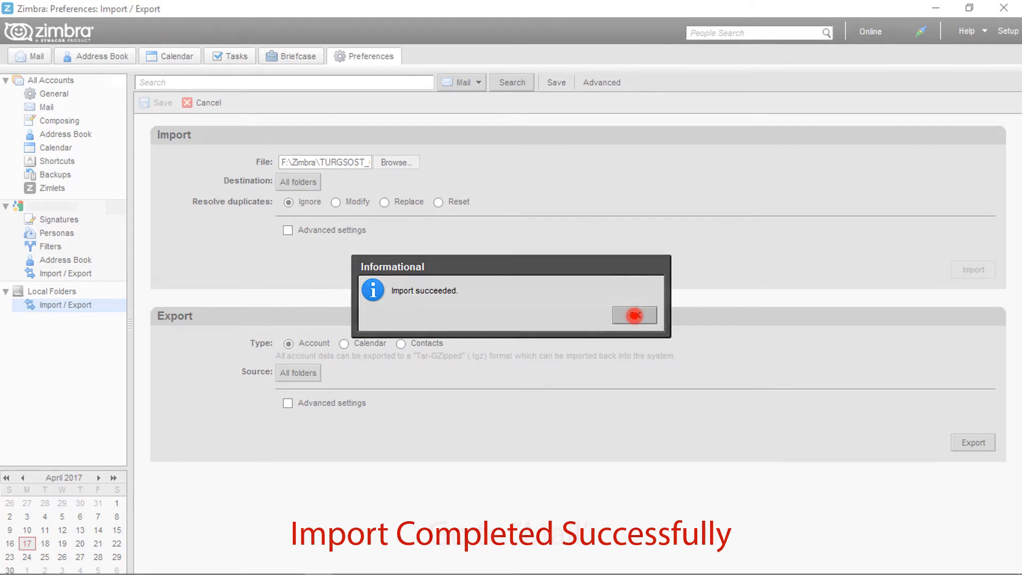
Step: Dismiss the 'Import succeeded.' message and return to the Mail view
left_click(633, 314)
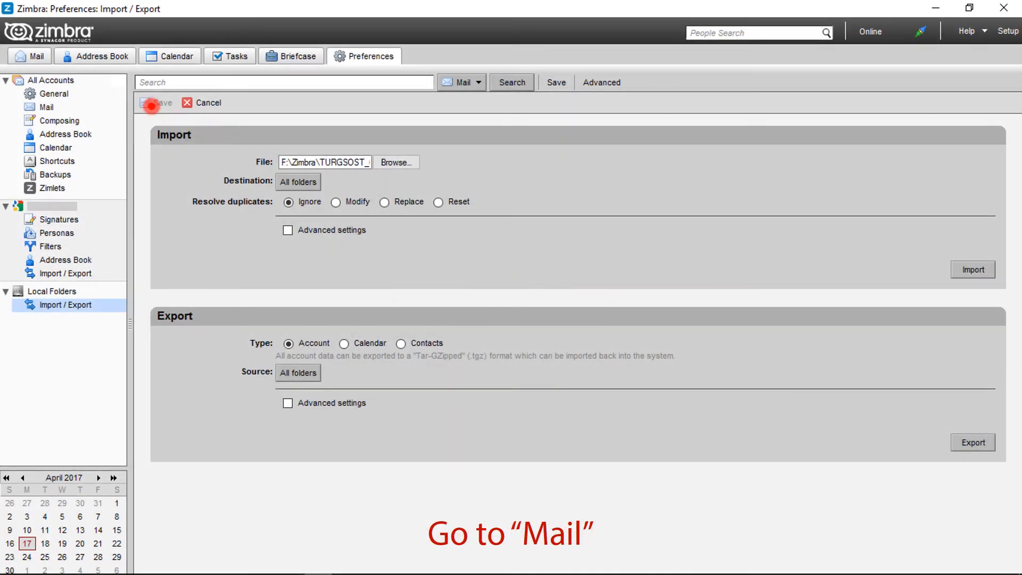
left_click(36, 55)
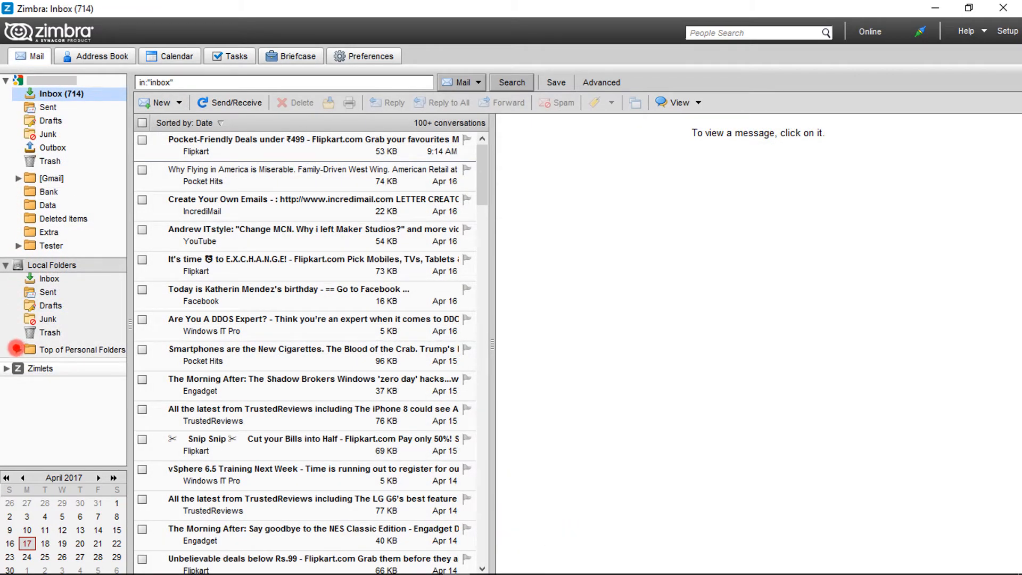
Step: Expand Top of Personal Folders and open its imported Inbox with the converted messages
left_click(6, 349)
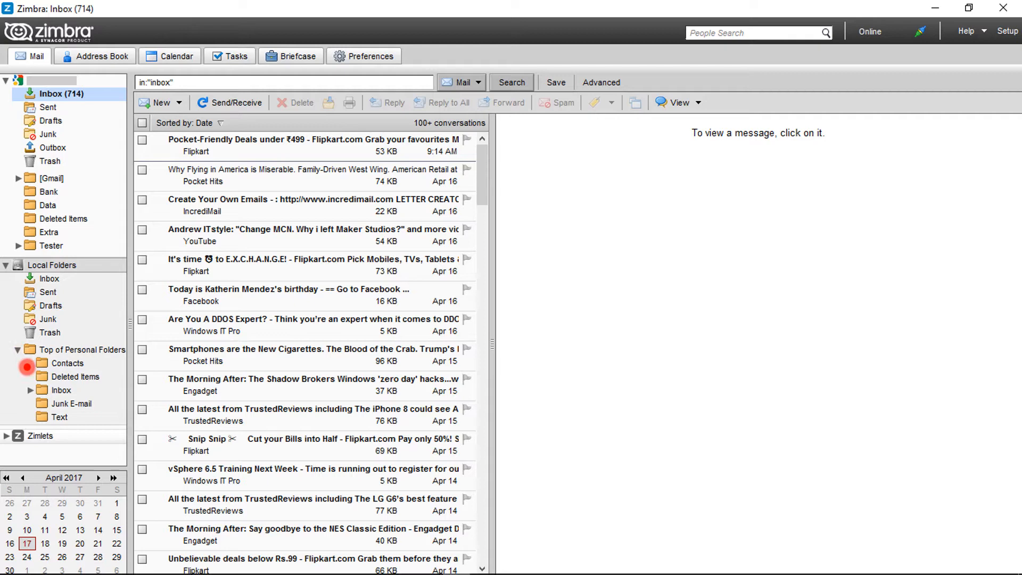
left_click(60, 389)
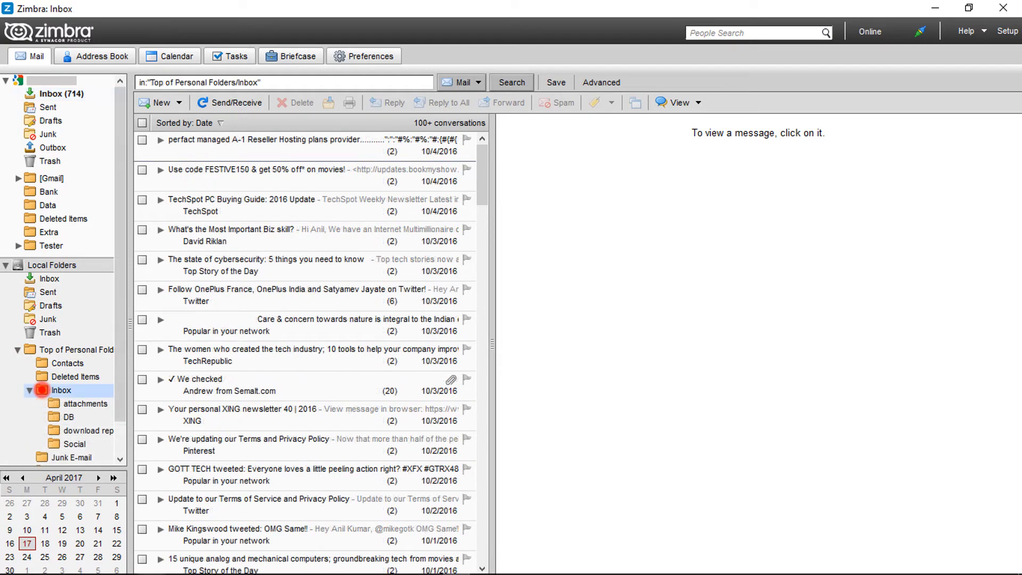